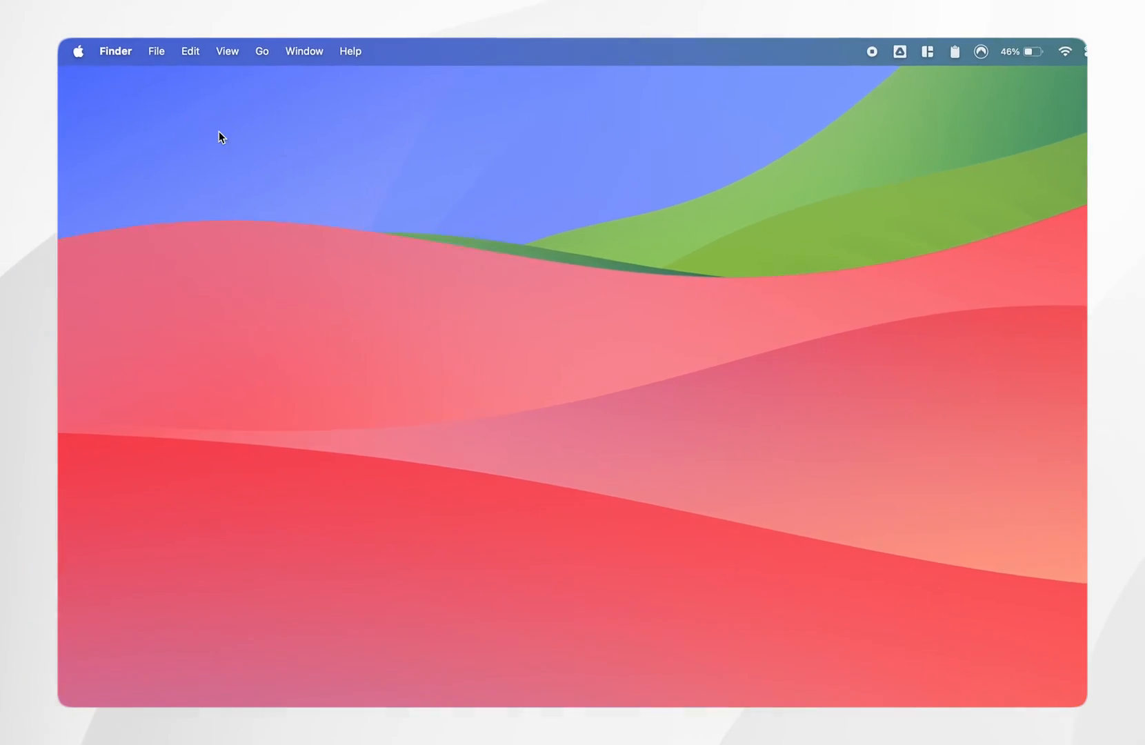
Launch System Settings from the Apple menu, landing on the Appearance pane.
left_click(80, 51)
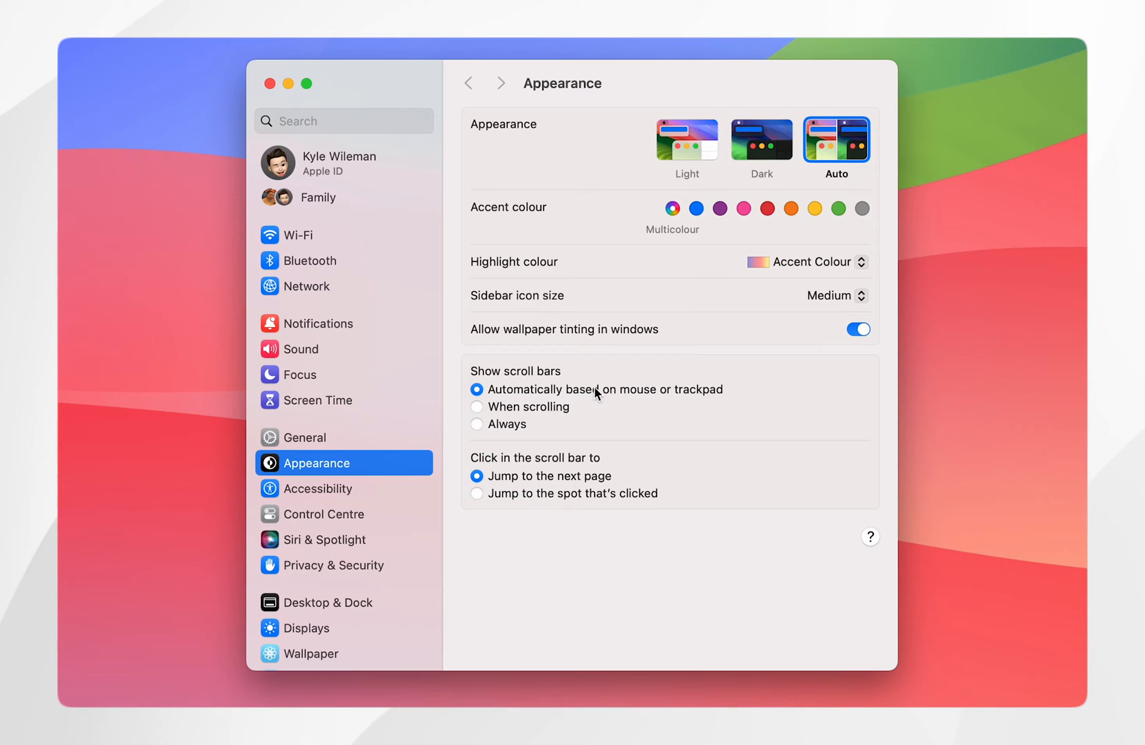
Show the Wallet & Apple Pay pane listing the two saved Lloyds Bank cards.
scroll("down", 3)
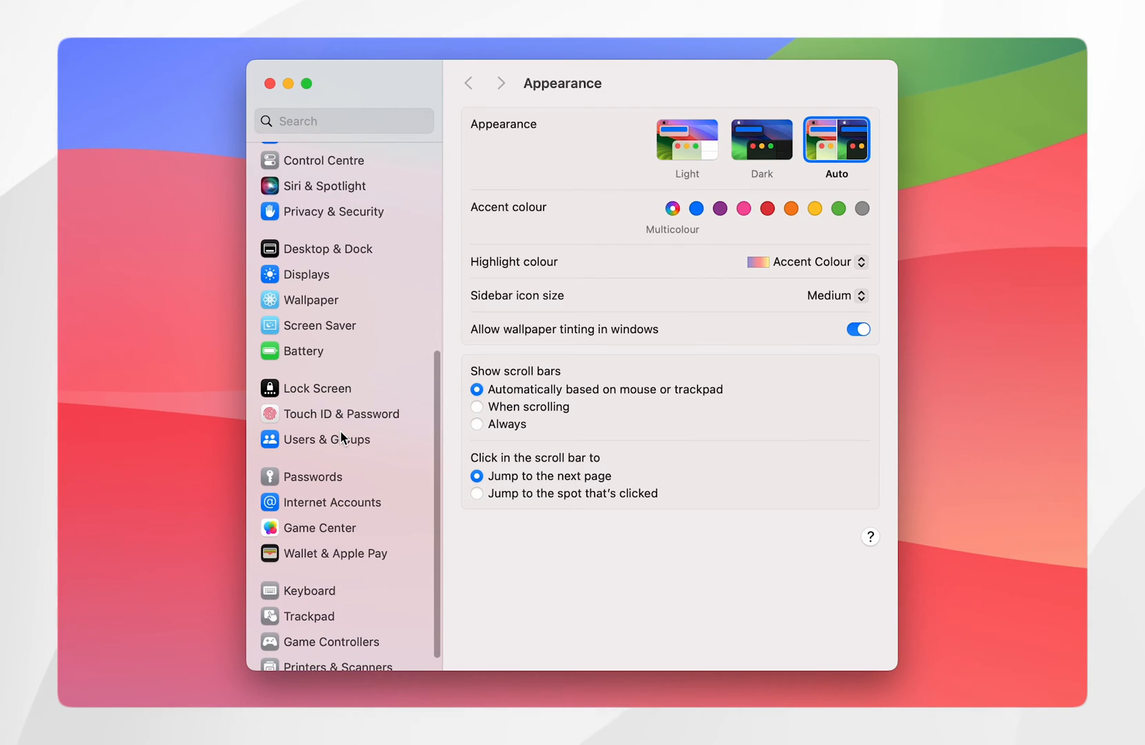
left_click(336, 553)
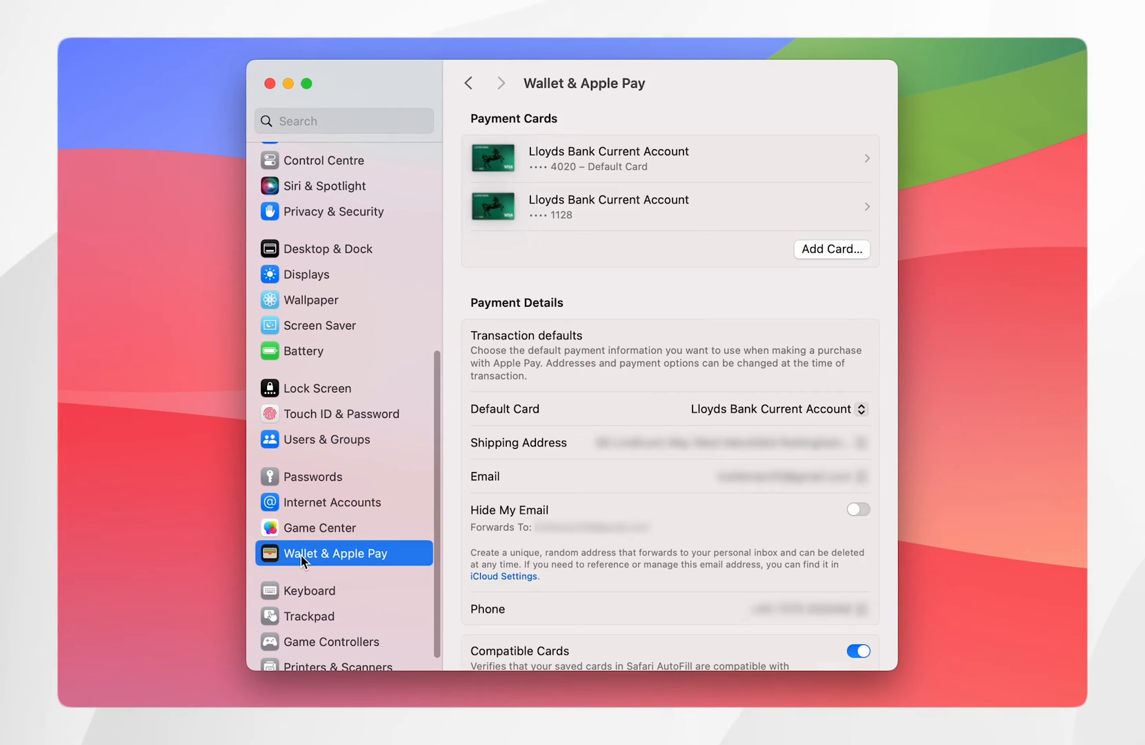
mouse_move(702, 388)
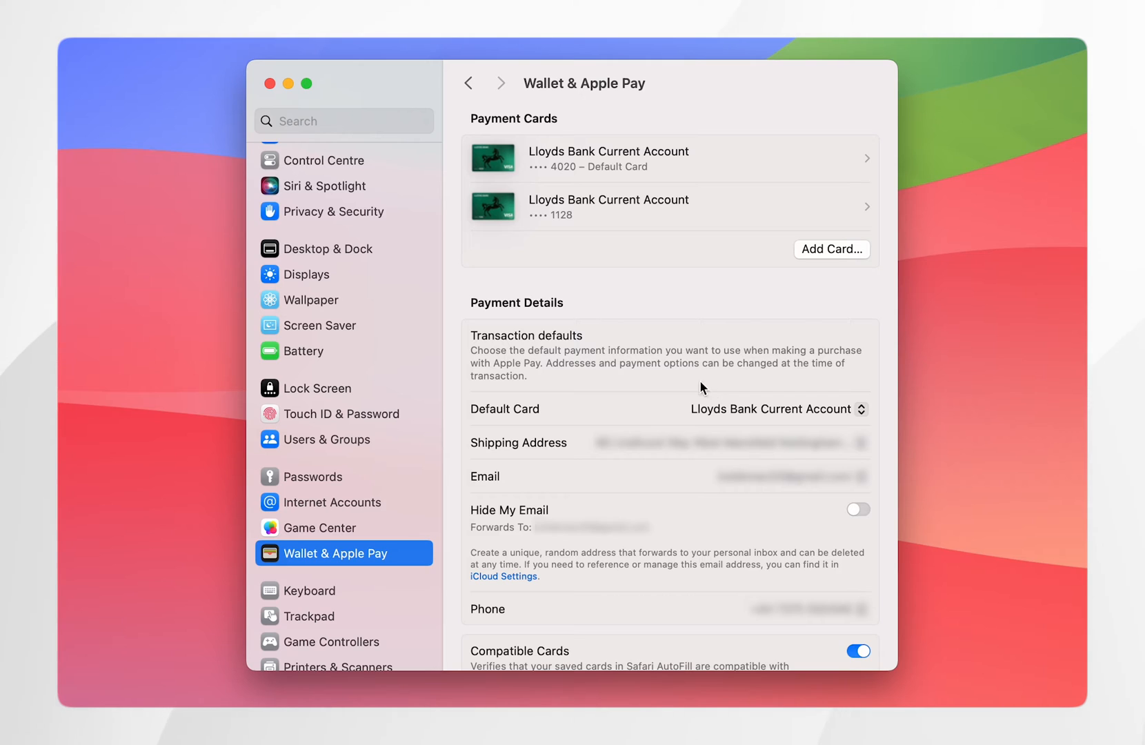
mouse_move(723, 283)
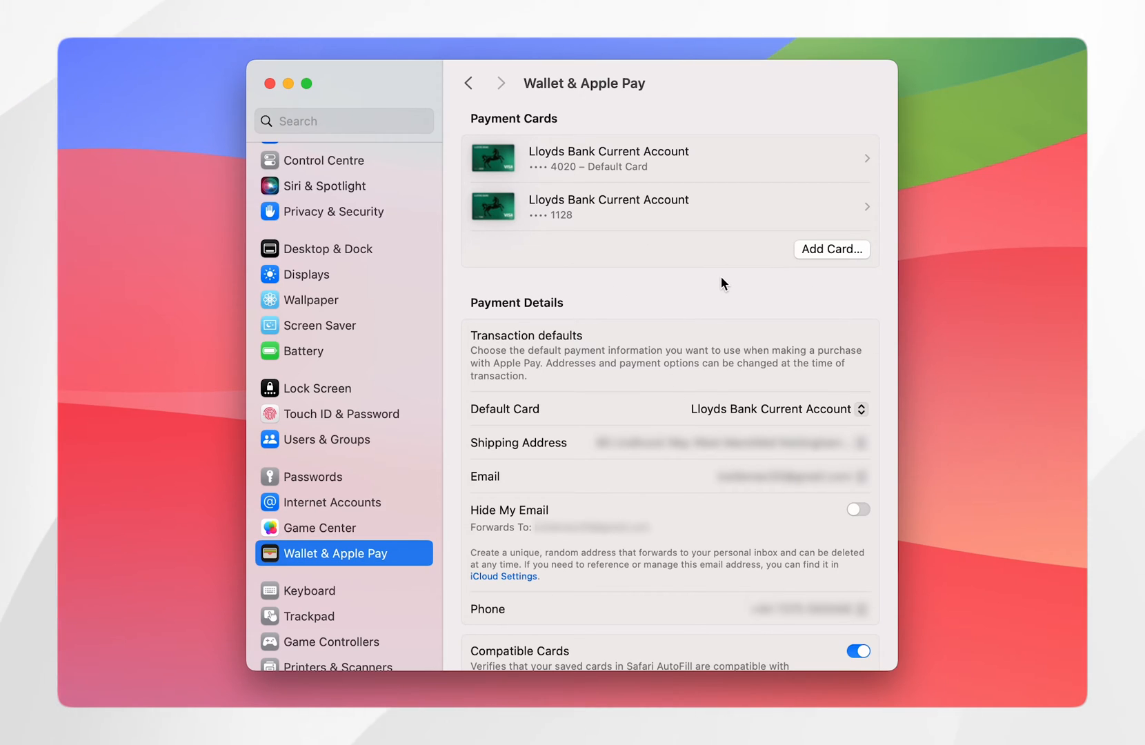
mouse_move(698, 110)
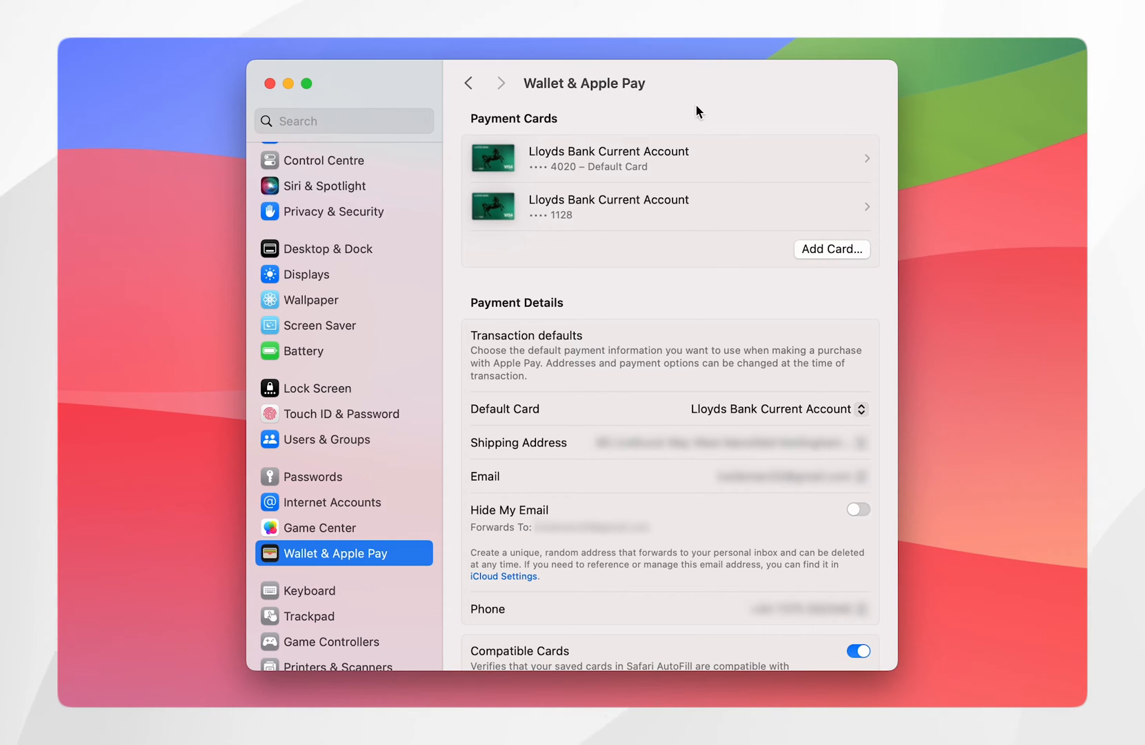
mouse_move(656, 255)
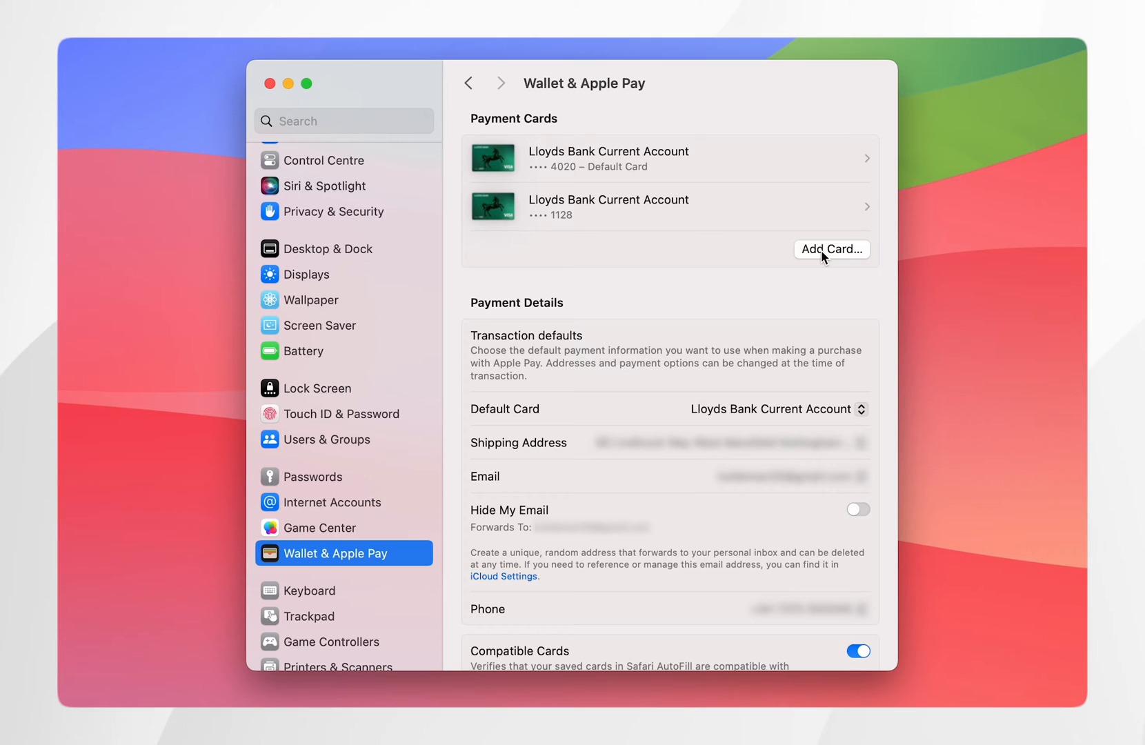
Add the checked saved cards to Apple Pay via the Select cards sheet, then close System Settings.
left_click(831, 250)
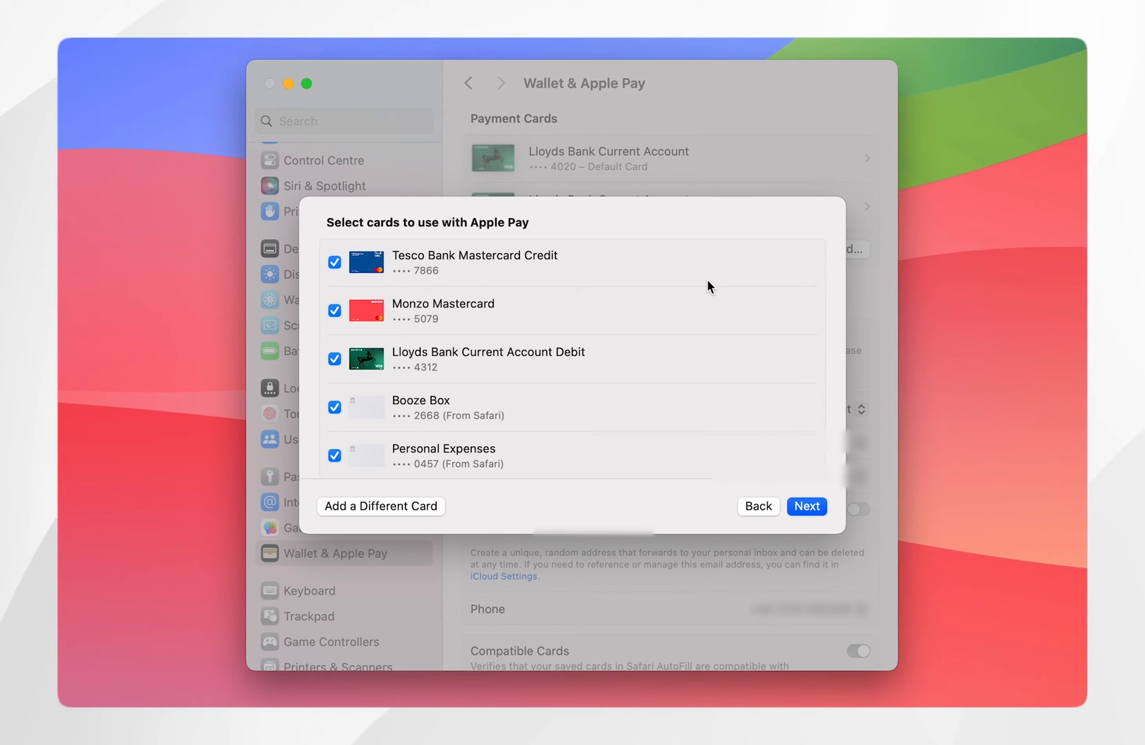
mouse_move(585, 245)
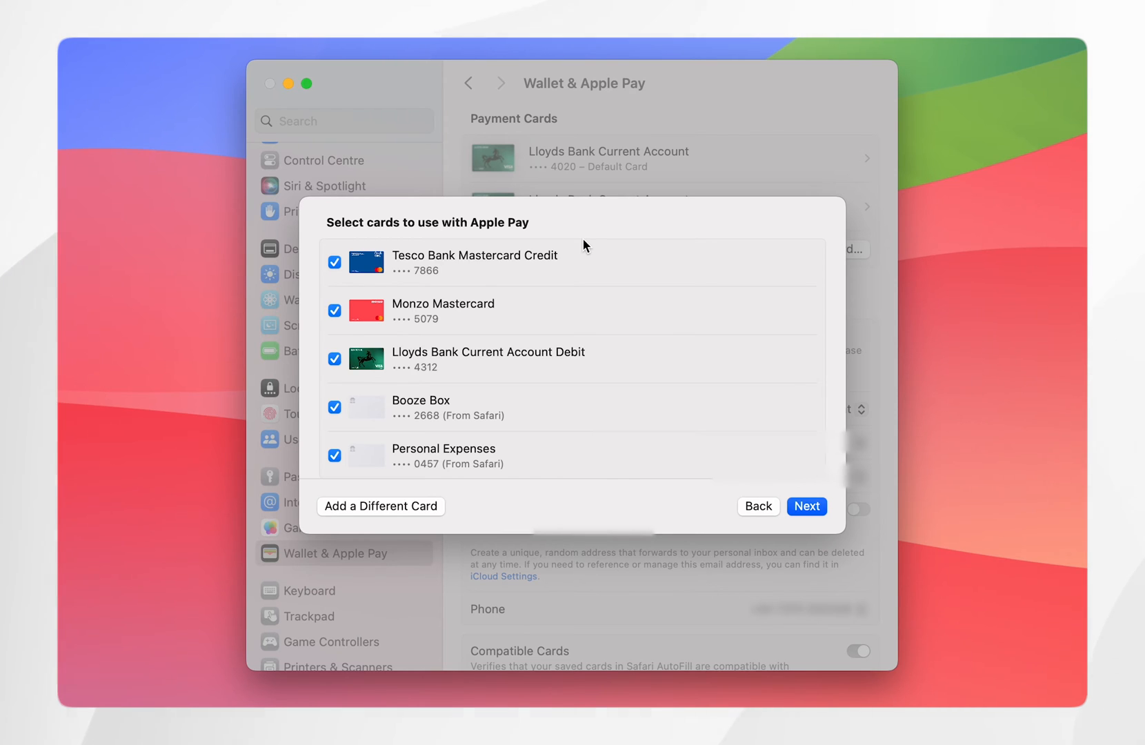
mouse_move(665, 306)
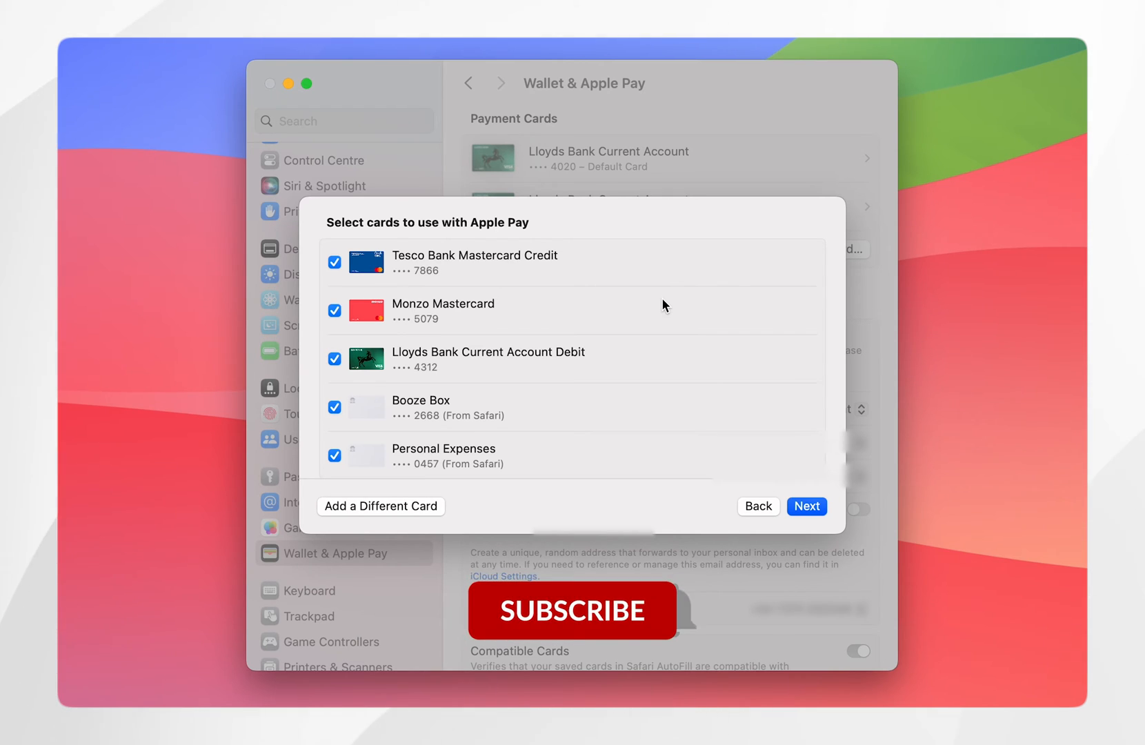
left_click(572, 611)
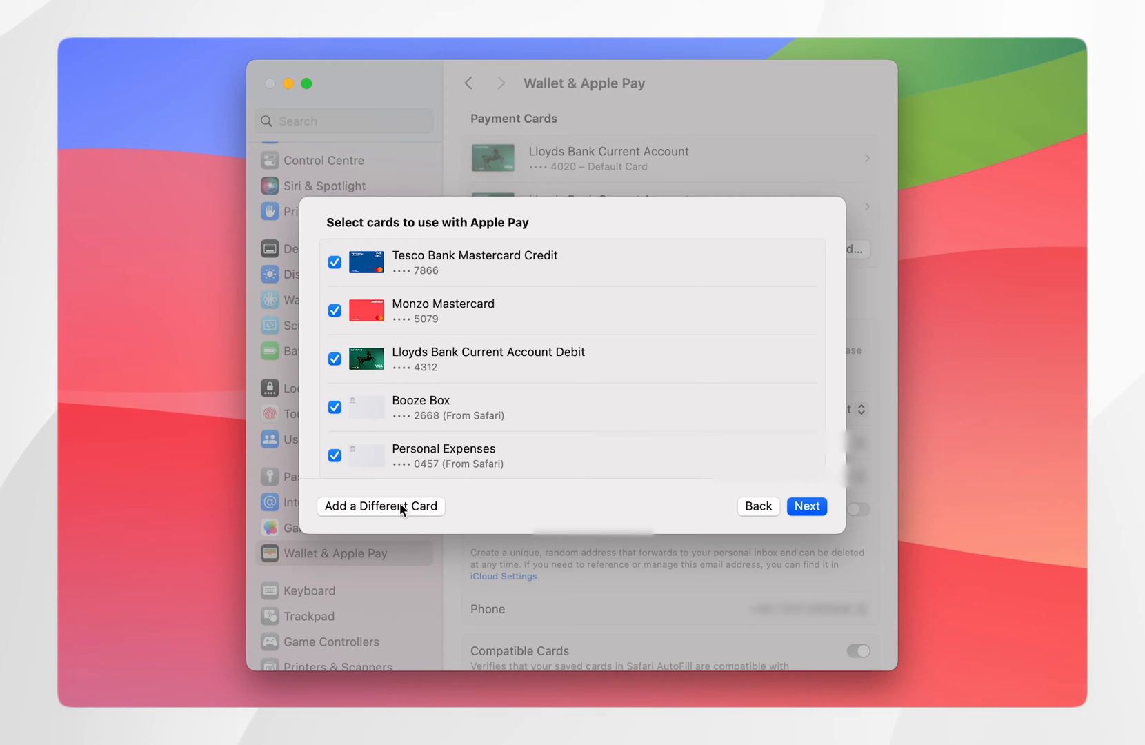
left_click(806, 506)
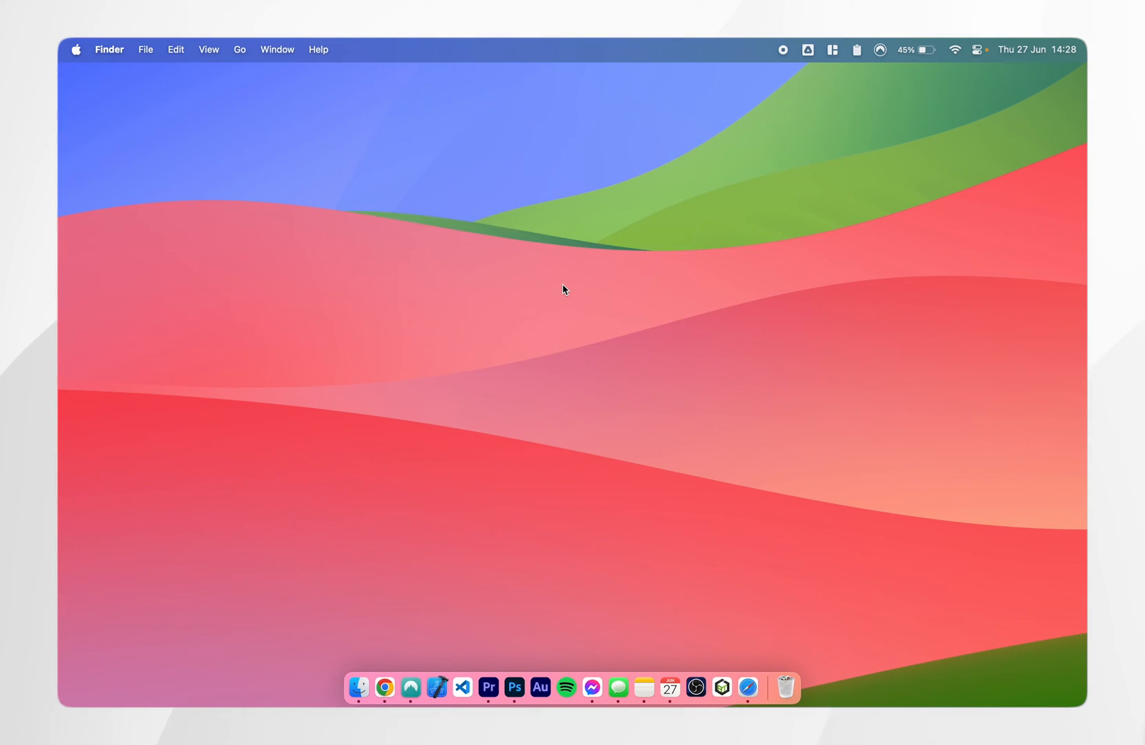
Launch Safari from the Dock onto the screwdriver order checkout page.
left_click(747, 687)
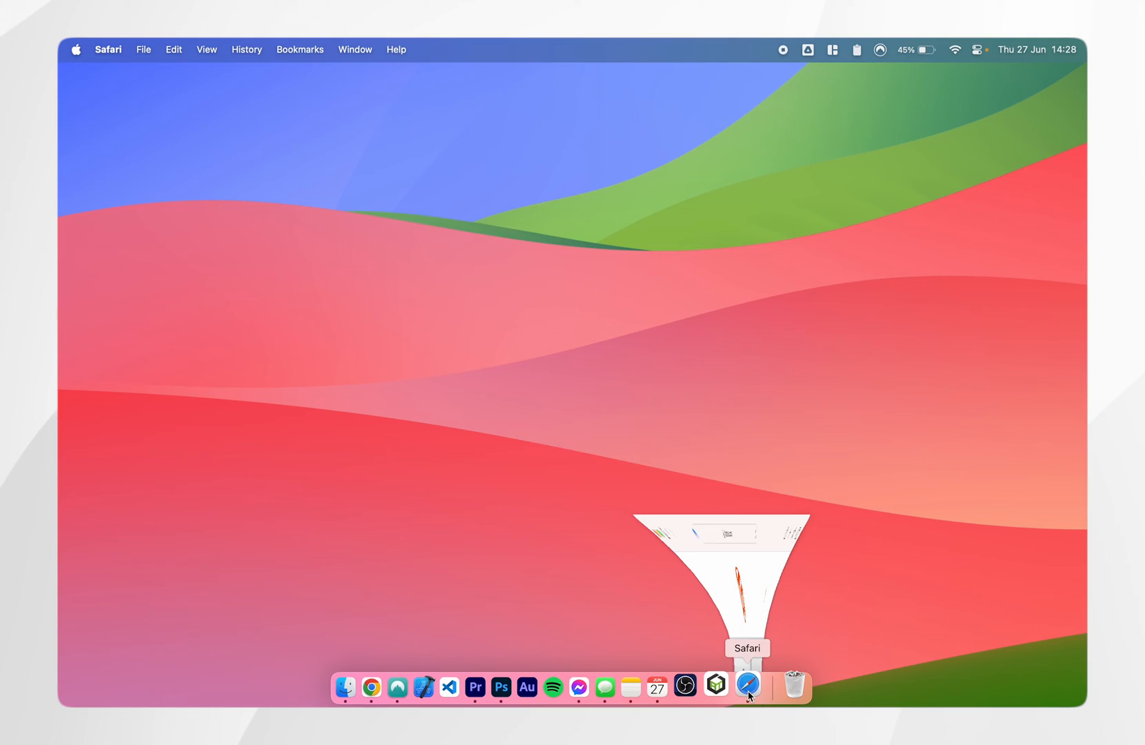
left_click(748, 684)
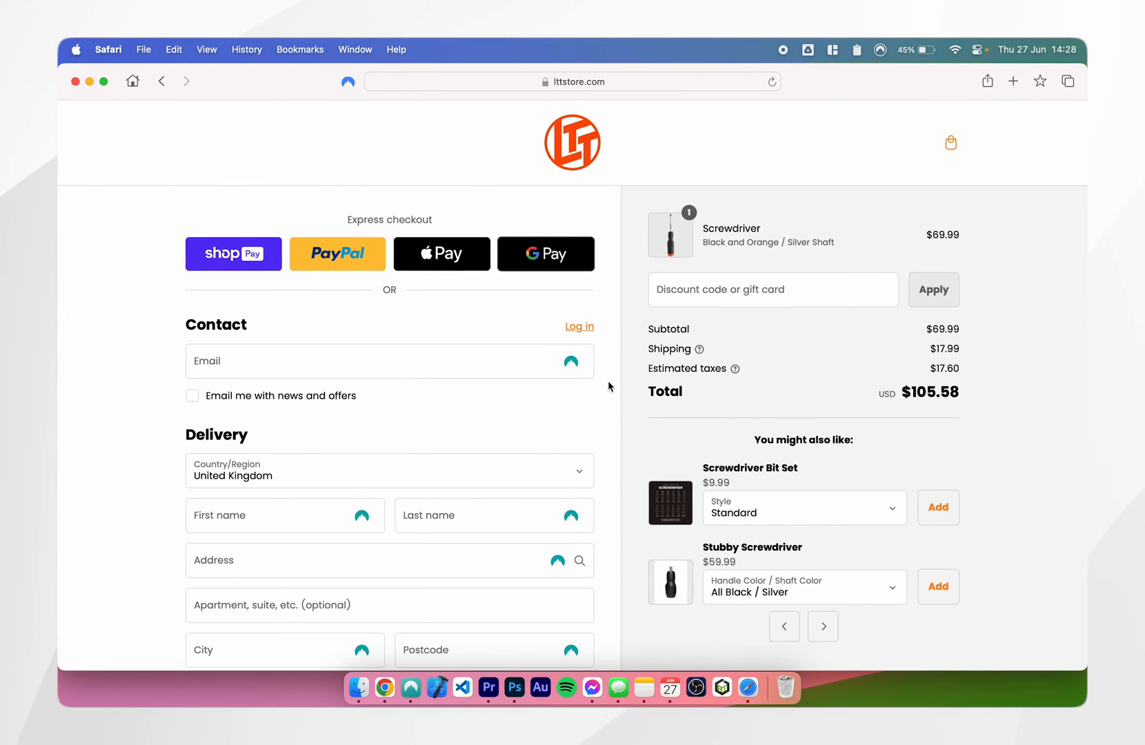
mouse_move(419, 261)
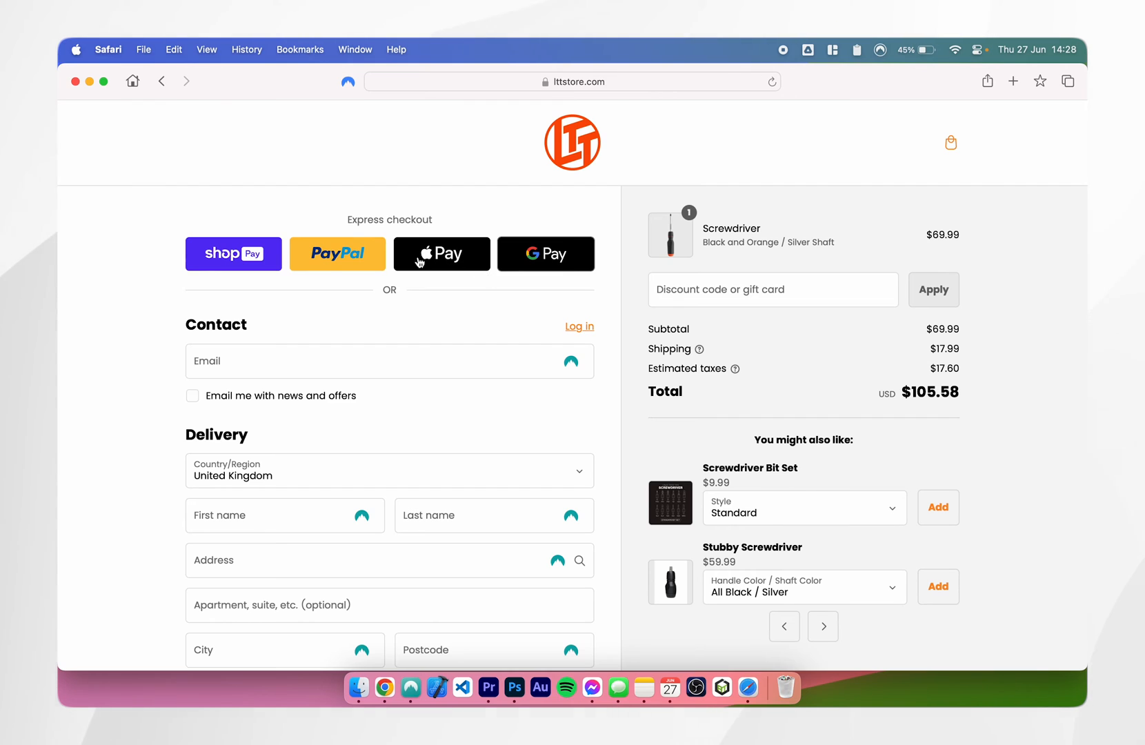
Pay the US$105.58 order with Apple Pay from Express checkout, bringing up the payment sheet.
left_click(441, 254)
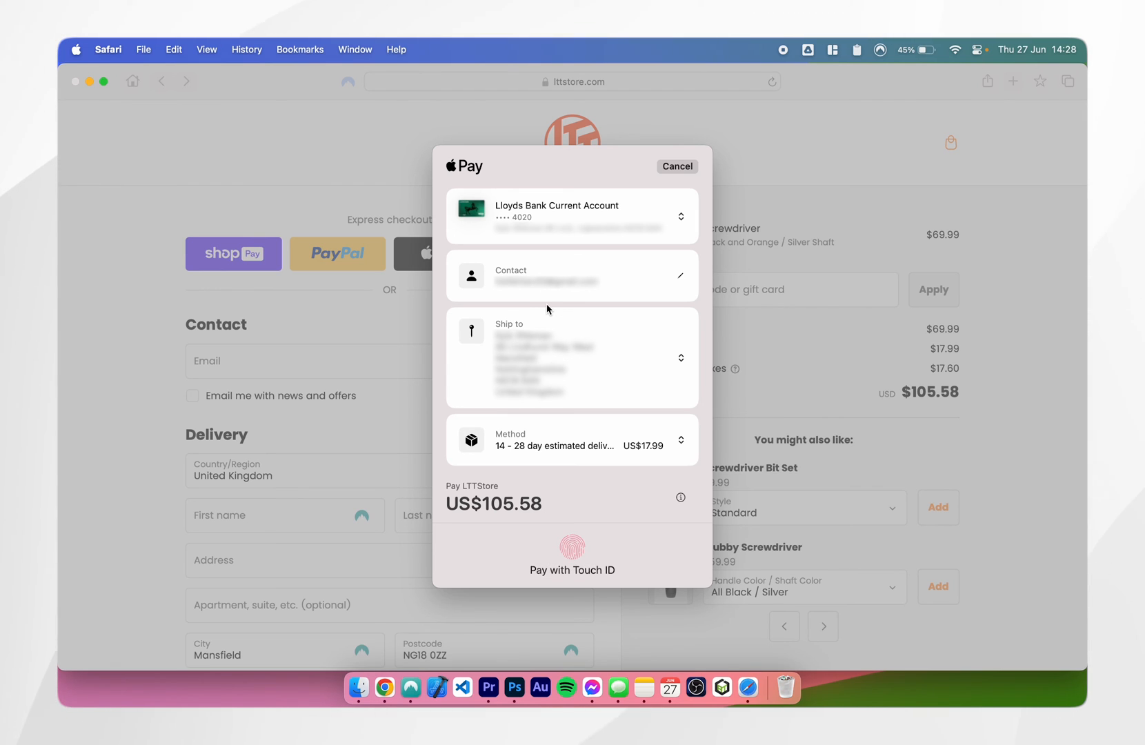
Keep the Lloyds card, recent shipping address and 14–28 day delivery, leaving US$105.58 awaiting Touch ID.
left_click(571, 215)
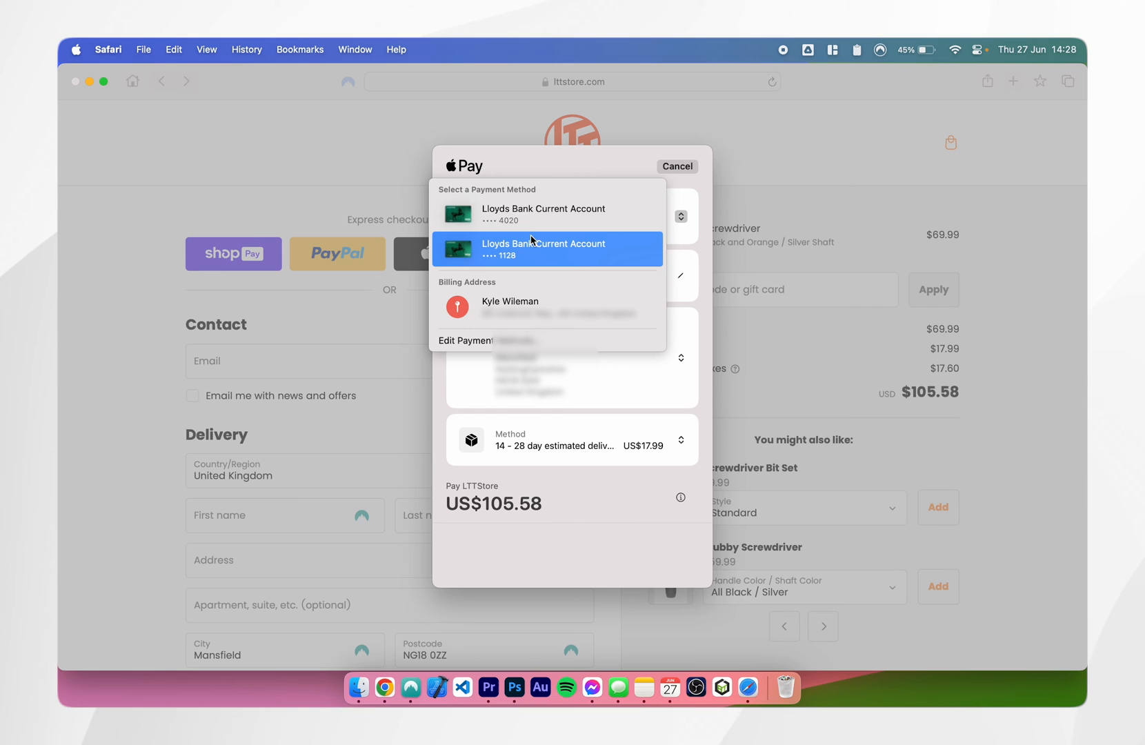
left_click(544, 214)
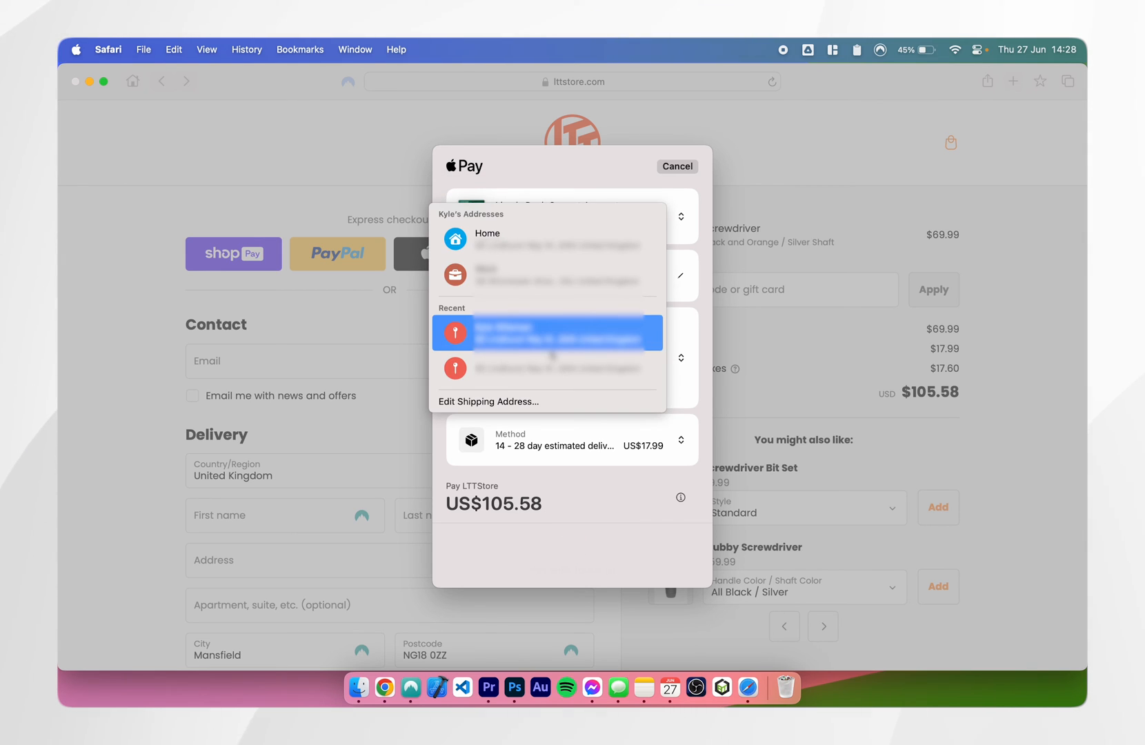
left_click(547, 333)
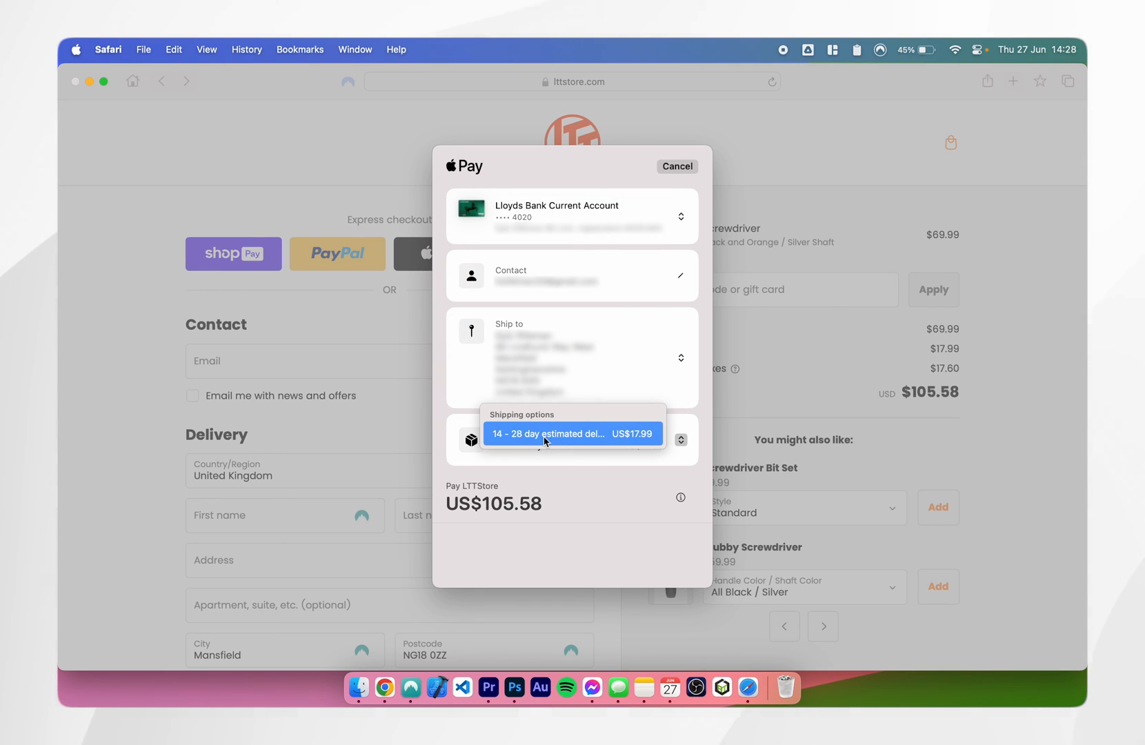
left_click(571, 433)
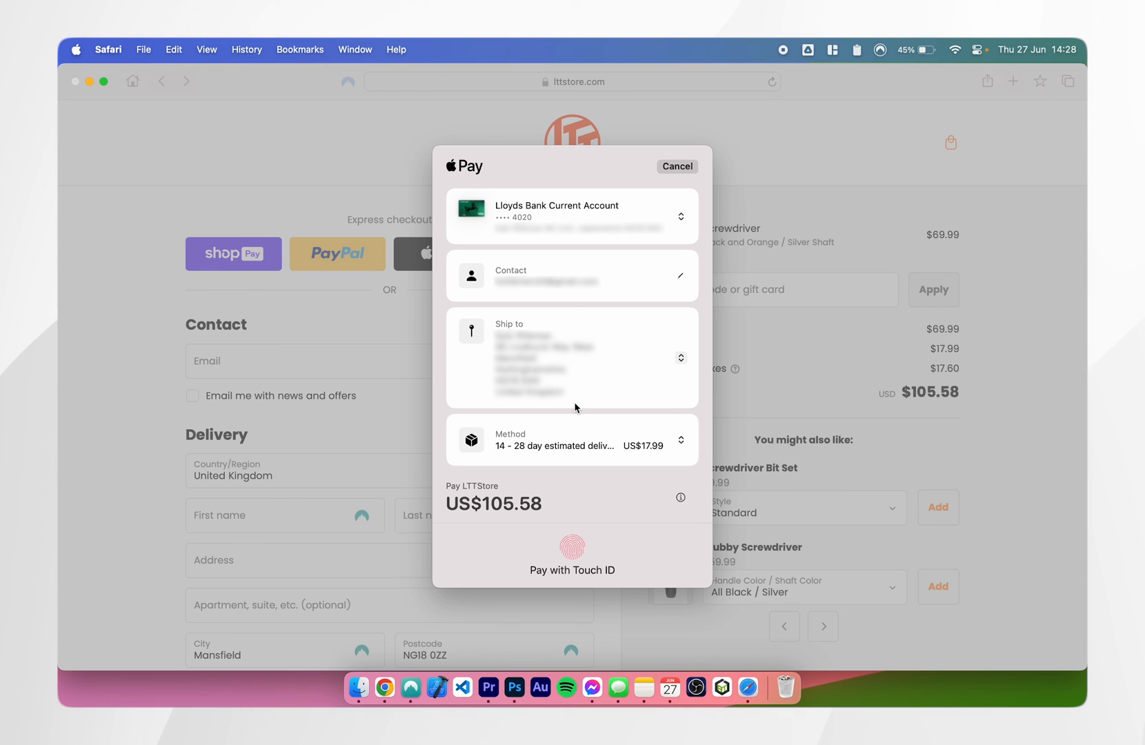